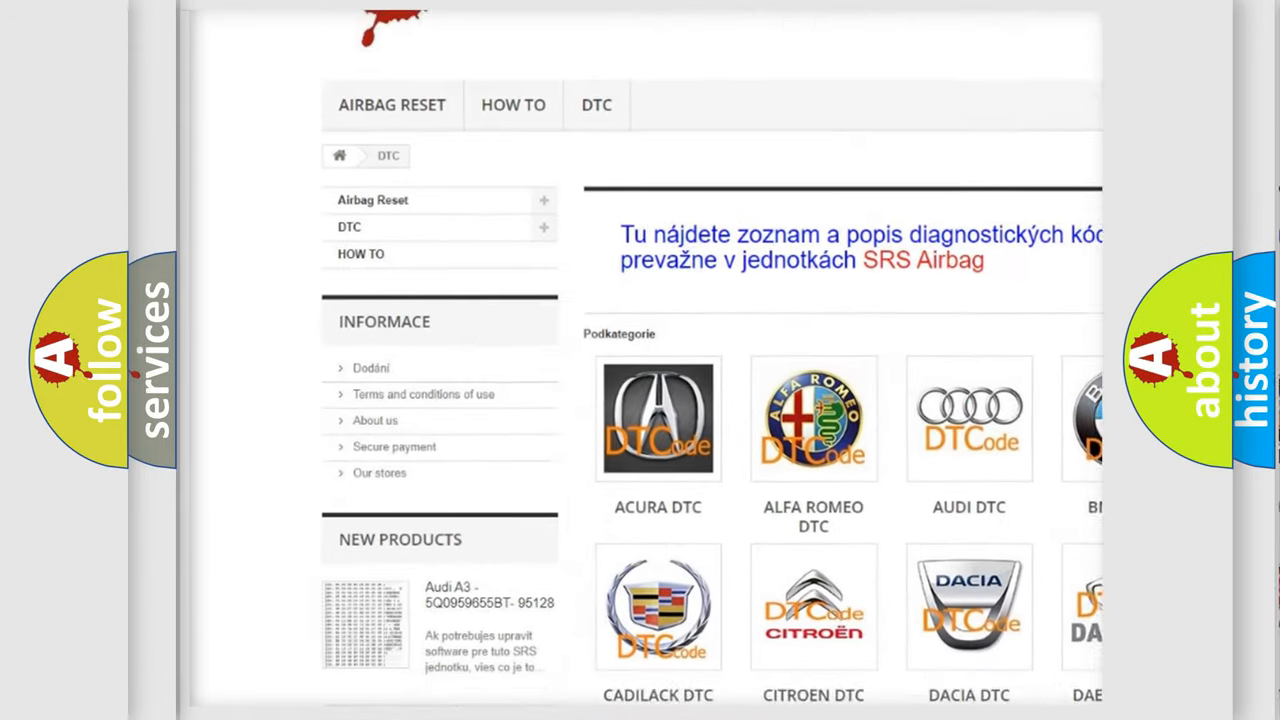
Open the Audi DTC code list from the brand grid on airbagreset.sk.
scroll("down", 3)
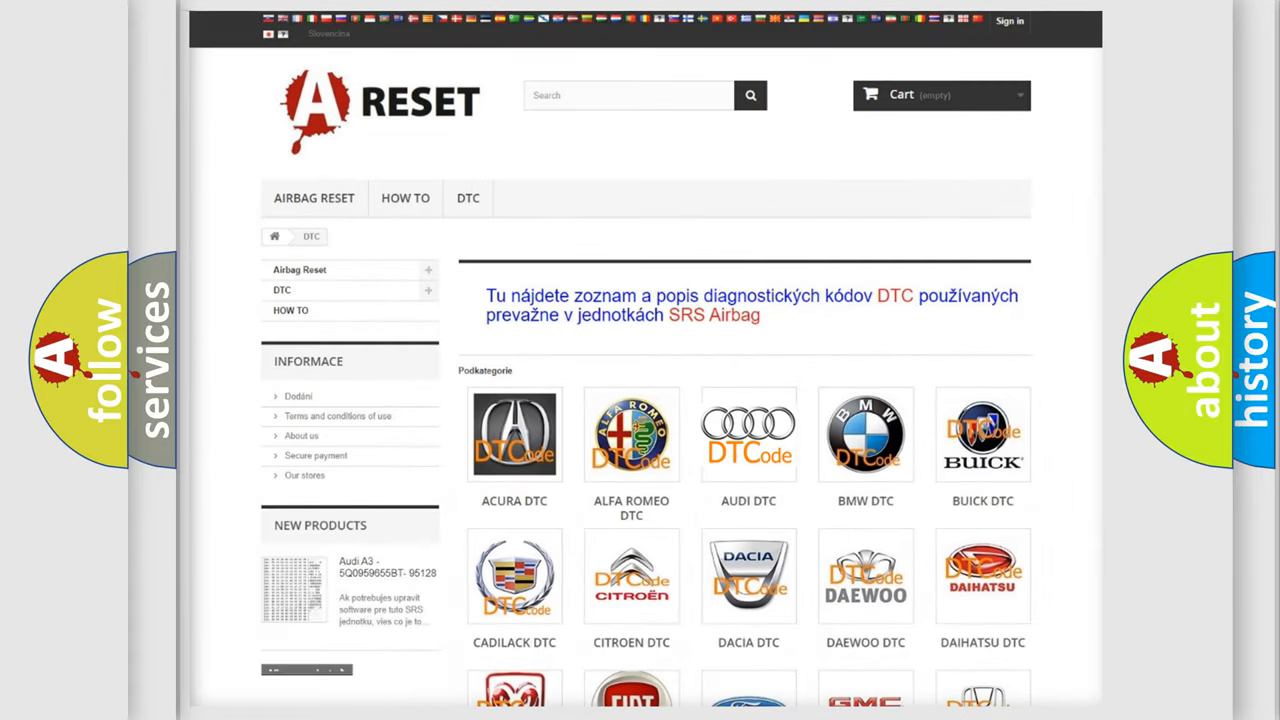
left_click(748, 434)
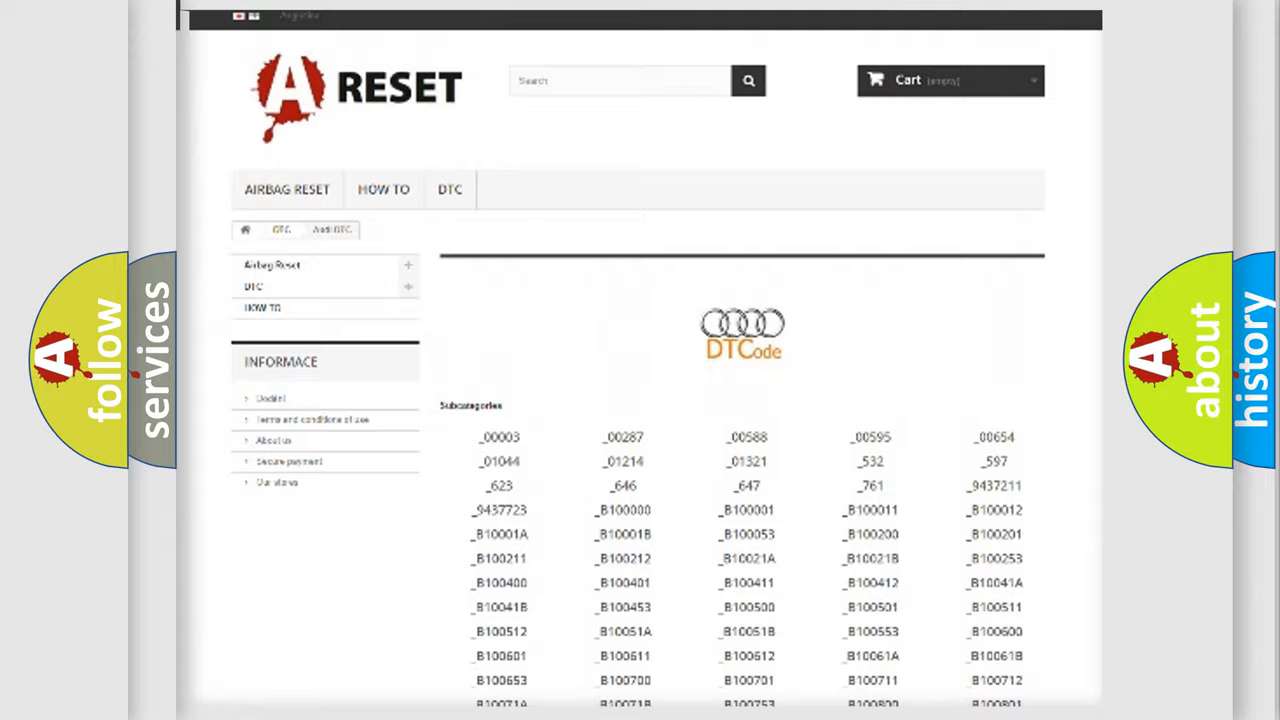